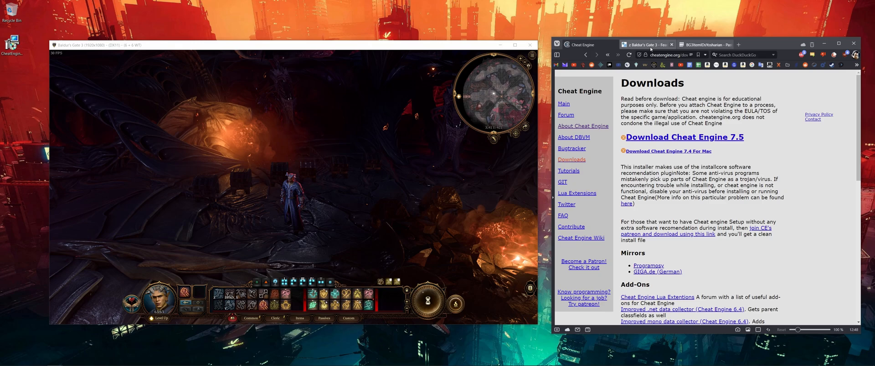
# Switch to the FearLess Baldur's Gate 3 thread and scroll to the Pastebin item ID link
pyautogui.click(644, 45)
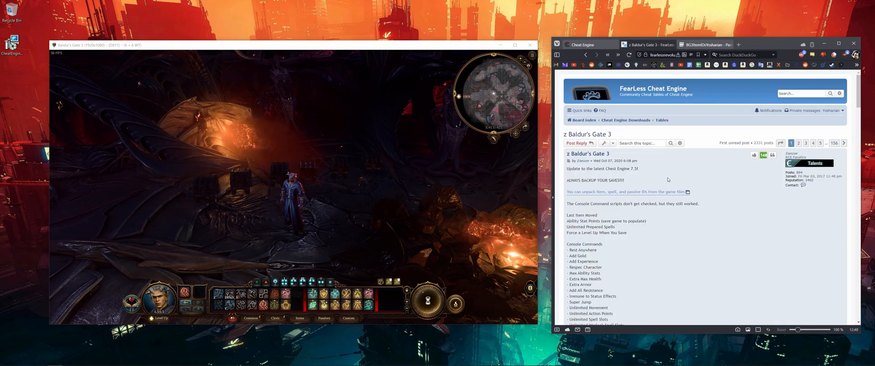
pyautogui.scroll(-3)
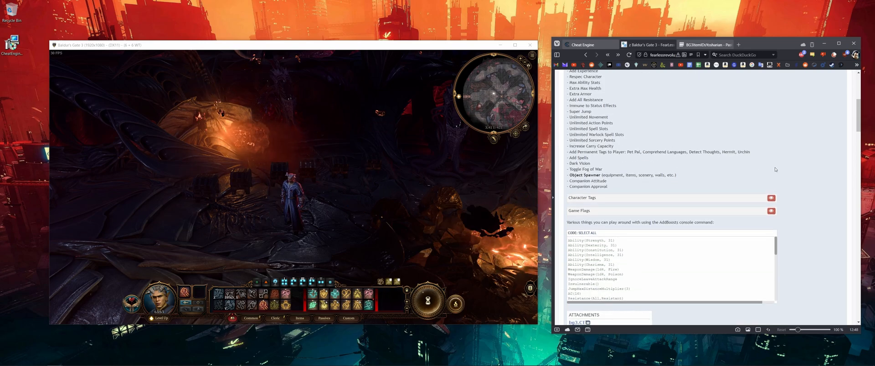
pyautogui.scroll(-3)
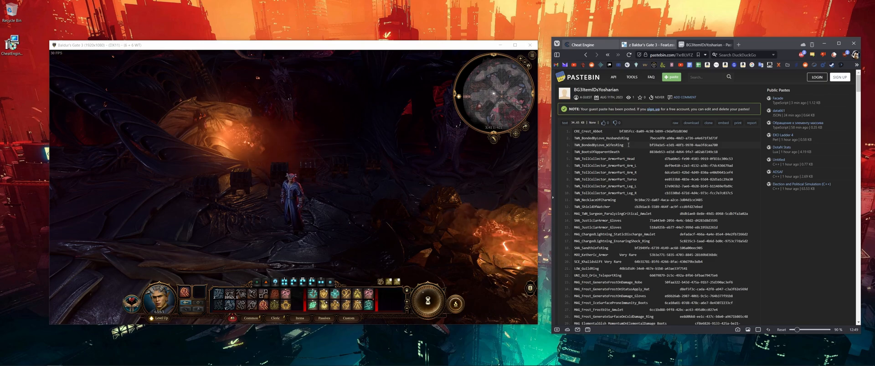
# Search the Pastebin list for 'legendary' then 'very rare', and return to the thread tab
pyautogui.scroll(-3)
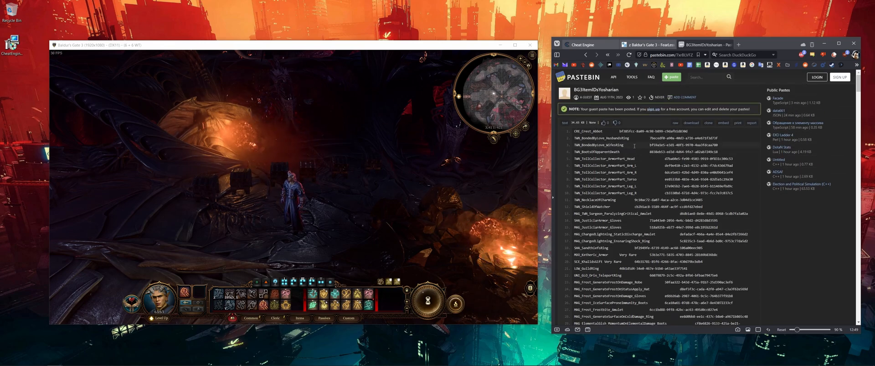
pyautogui.write('legendary')
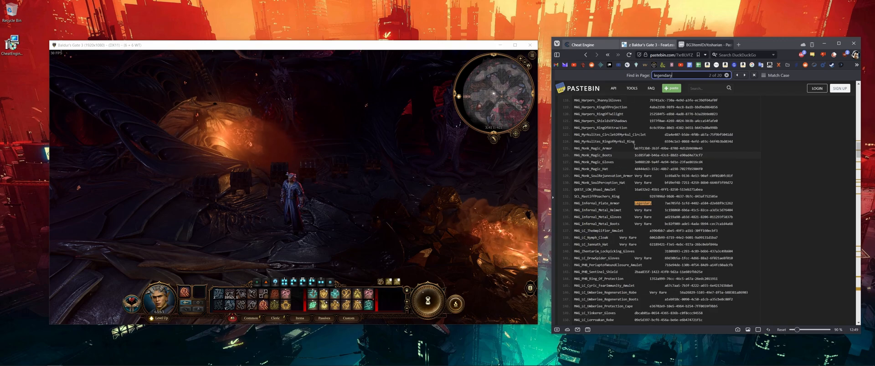
pyautogui.click(744, 76)
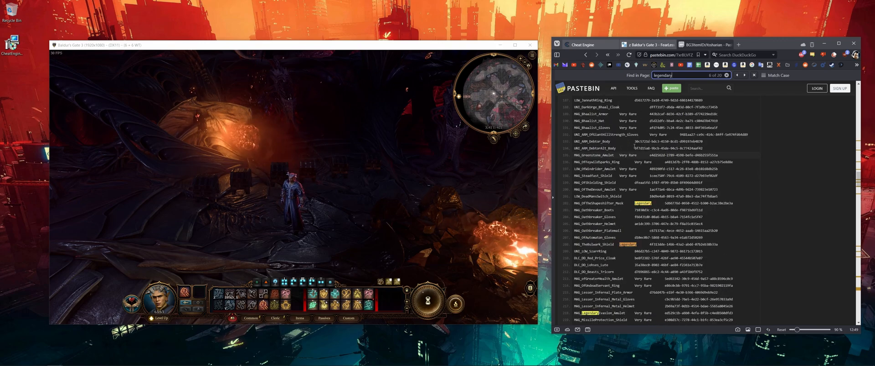
pyautogui.write('very rare')
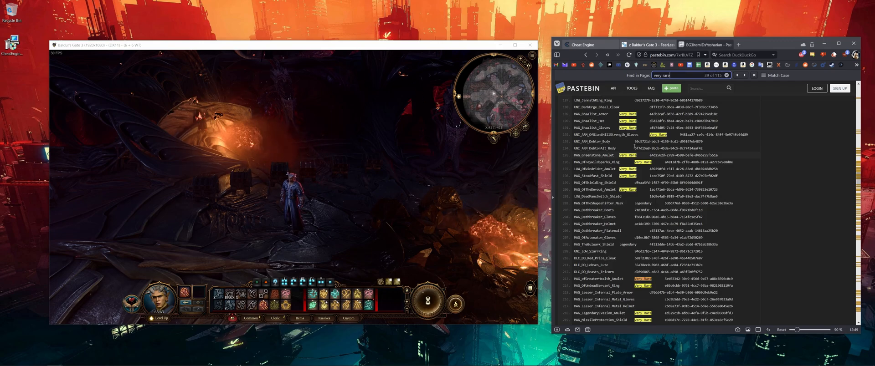
pyautogui.click(744, 75)
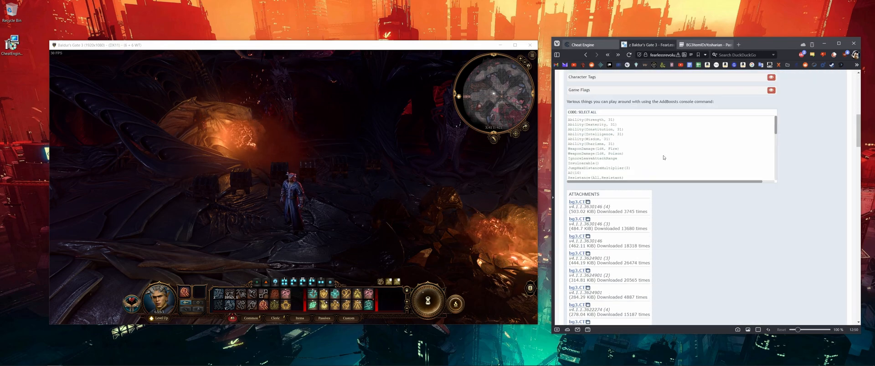
# Scroll the thread down to the bg3.CT attachments for download
pyautogui.scroll(-3)
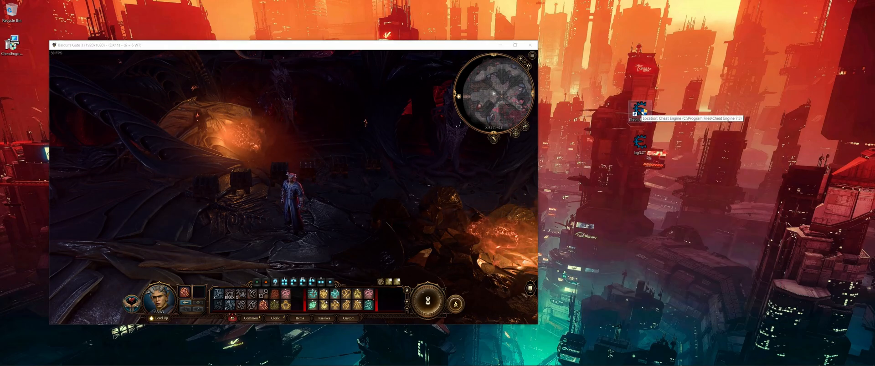
# Launch Cheat Engine from the desktop and load the bg3.CT table
pyautogui.doubleClick(639, 110)
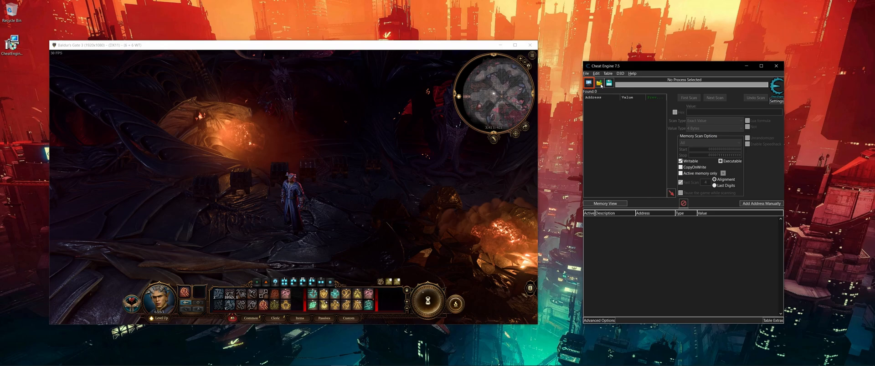
pyautogui.click(589, 83)
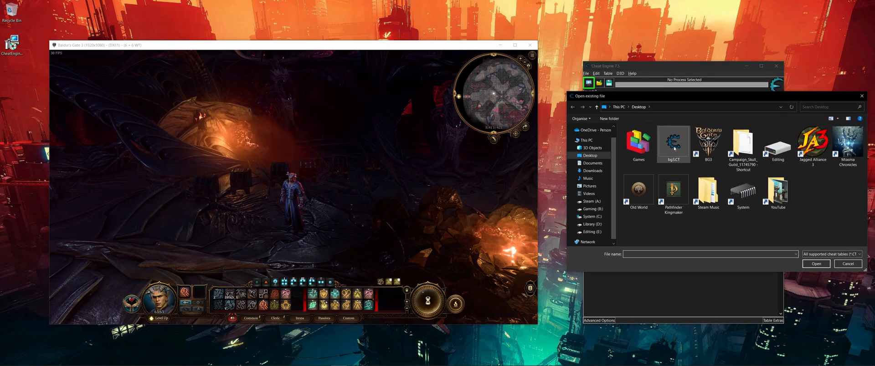
pyautogui.moveTo(673, 146)
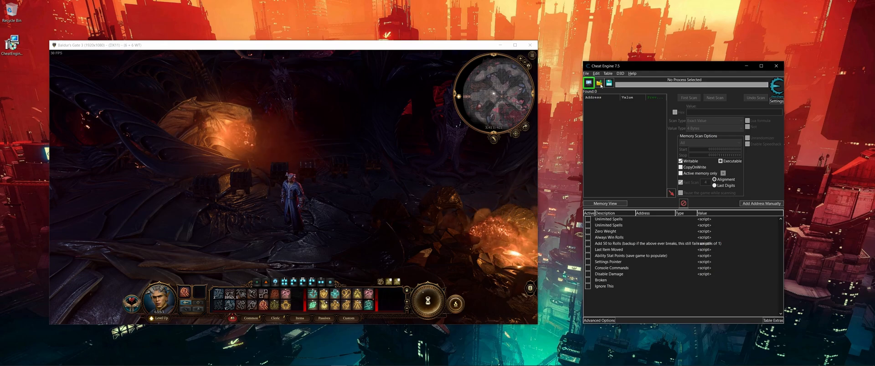
pyautogui.click(588, 83)
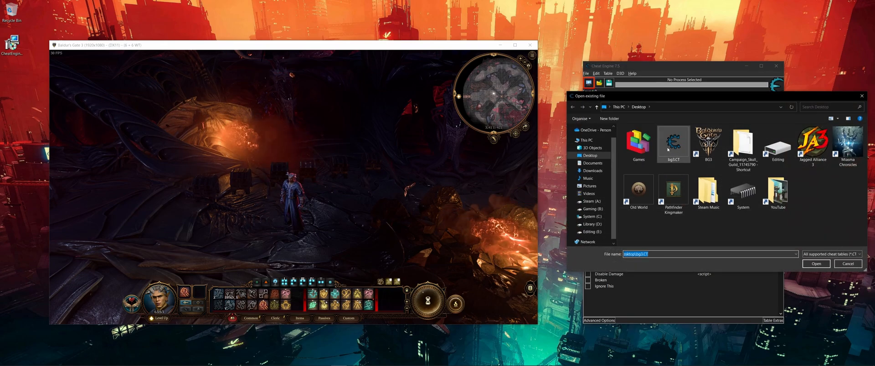
pyautogui.click(814, 263)
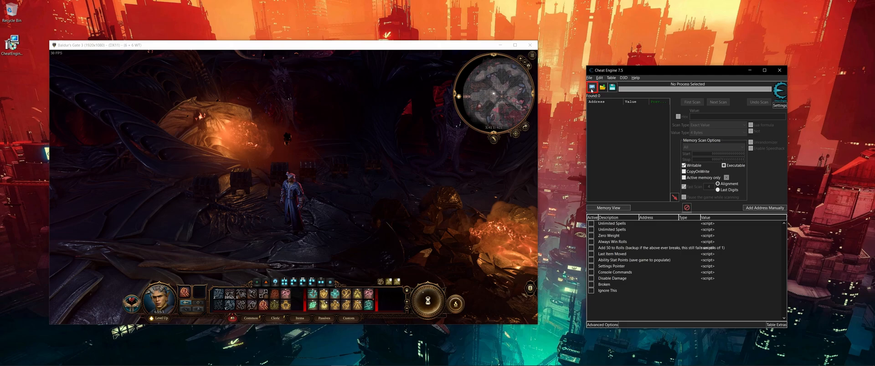
# Attach to the Baldur's Gate 3 process, keep the table's address list, and expand Console Commands
pyautogui.click(593, 88)
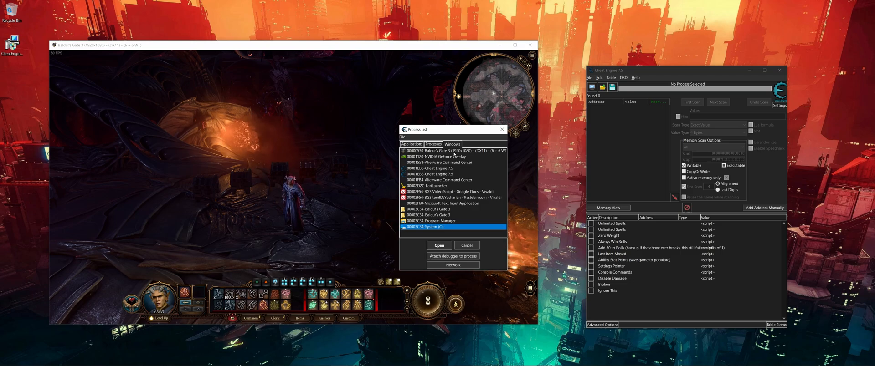
pyautogui.click(453, 150)
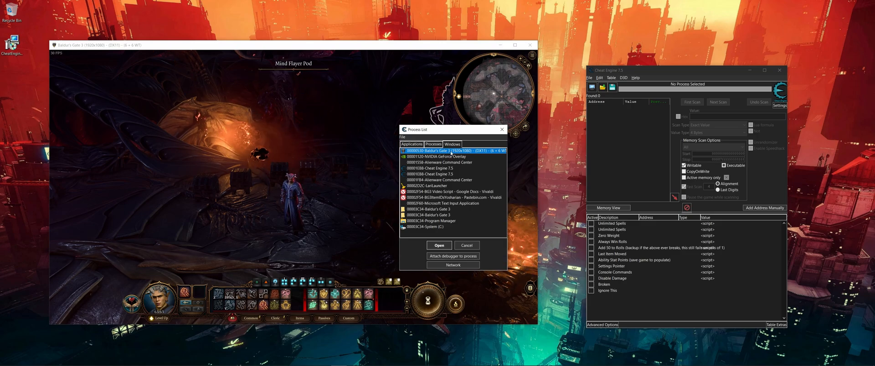
pyautogui.click(439, 245)
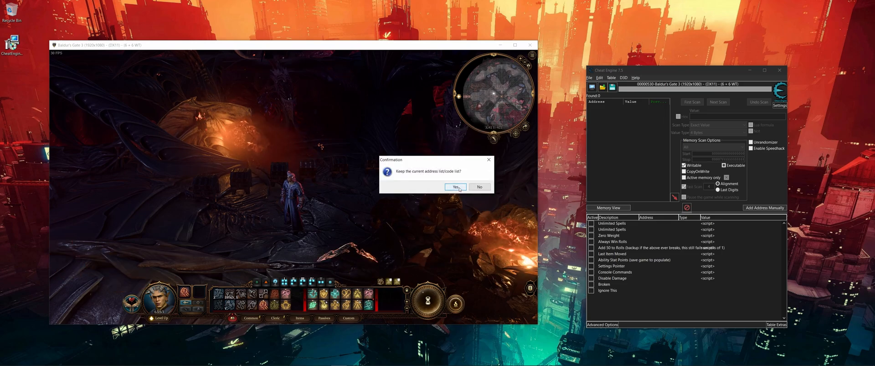
pyautogui.click(456, 186)
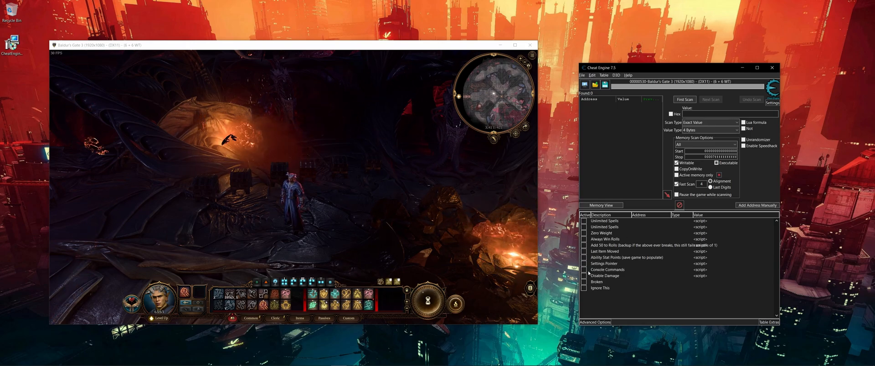
pyautogui.click(608, 269)
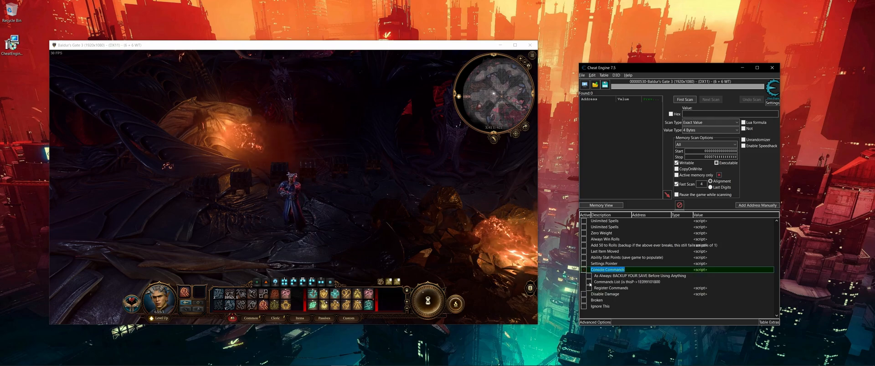
# Expand Register Commands and the Item Spawner entries for the Hand Crossbow +2
pyautogui.click(588, 288)
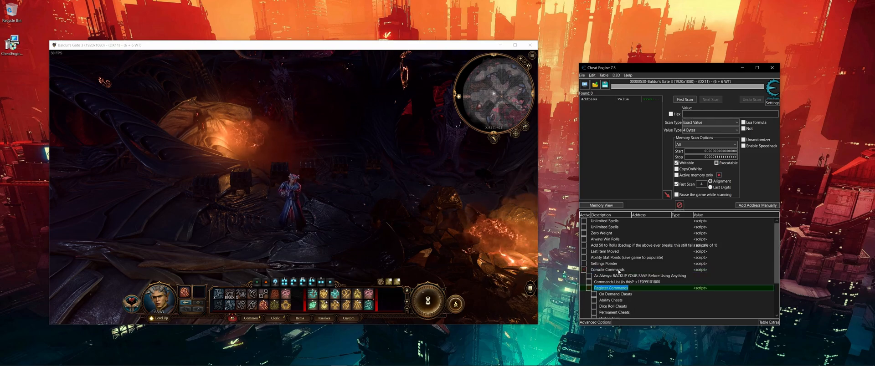
pyautogui.scroll(-3)
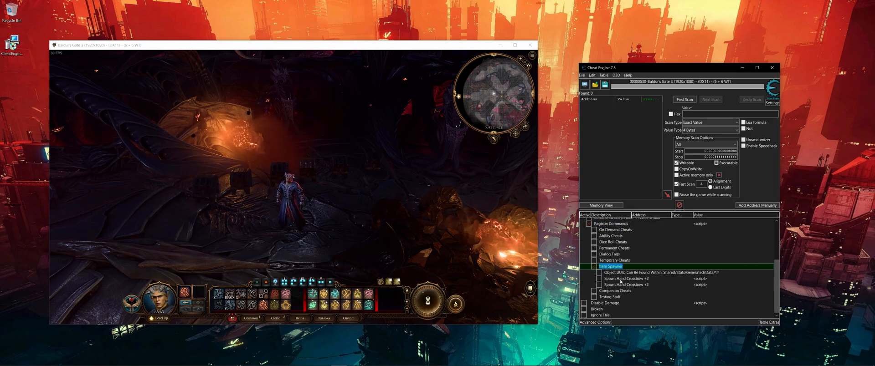
pyautogui.click(625, 278)
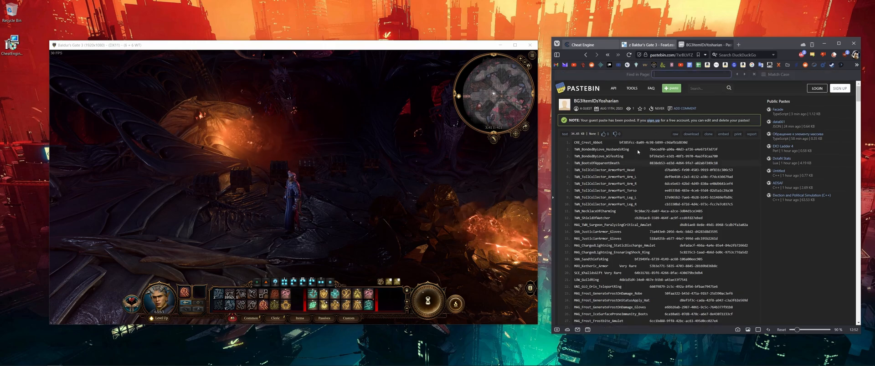
# Find 'twinned' in the Pastebin item name and UUID list
pyautogui.write('twinned')
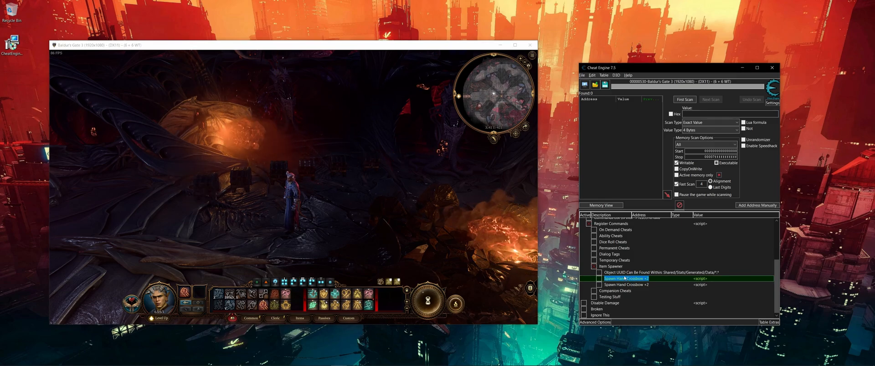
# Change the Spawn Hand Crossbow +2 script to use the new item UUID and save it
pyautogui.rightClick(625, 279)
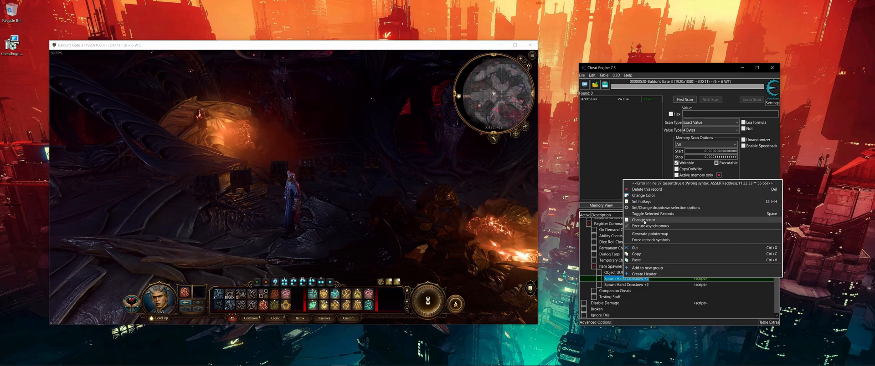
pyautogui.click(642, 219)
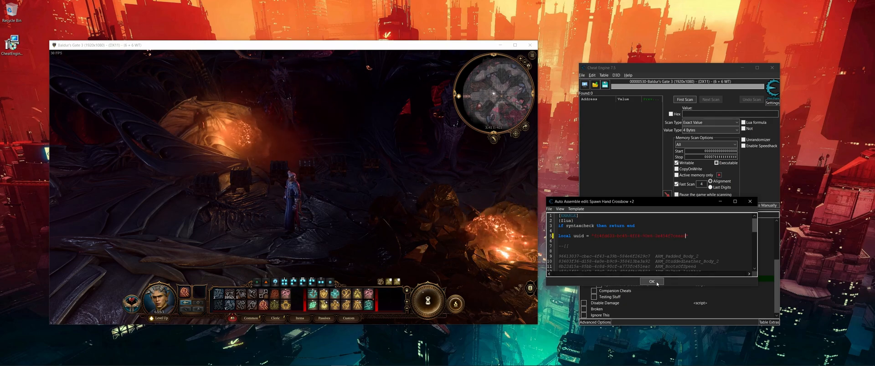
pyautogui.click(650, 281)
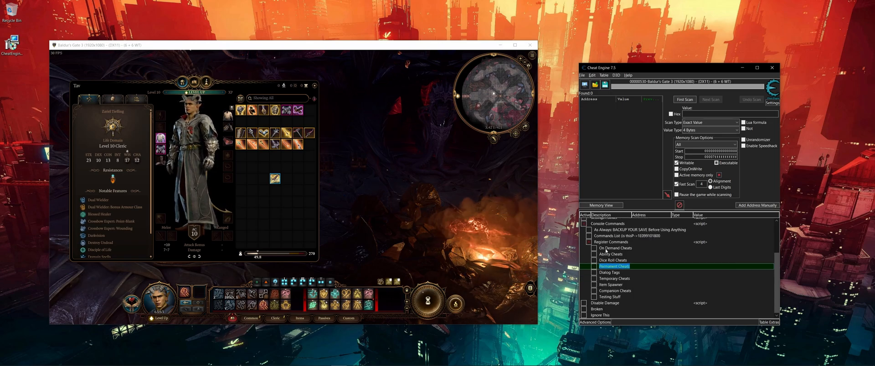
# Expand On Demand Cheats and select the Rest Characters and RestoreParty commands
pyautogui.click(613, 248)
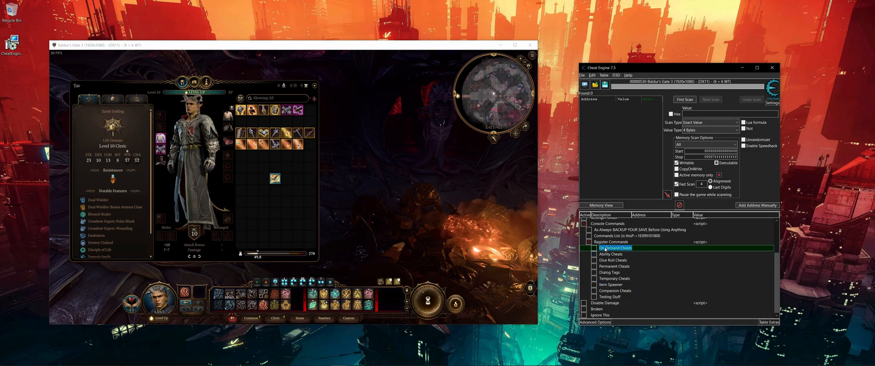
pyautogui.click(593, 248)
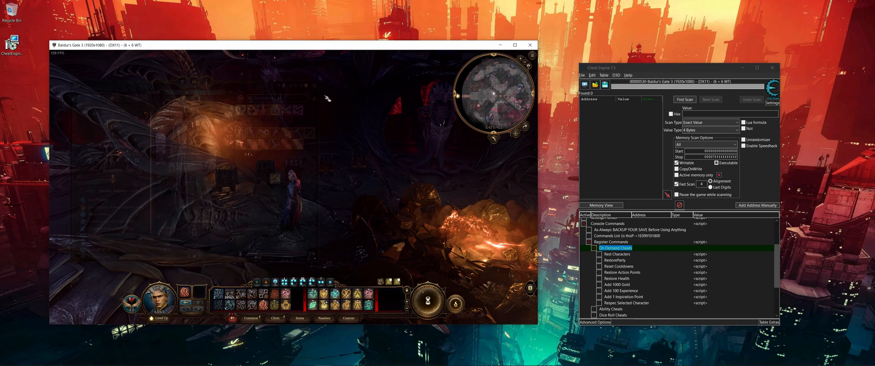
pyautogui.click(613, 260)
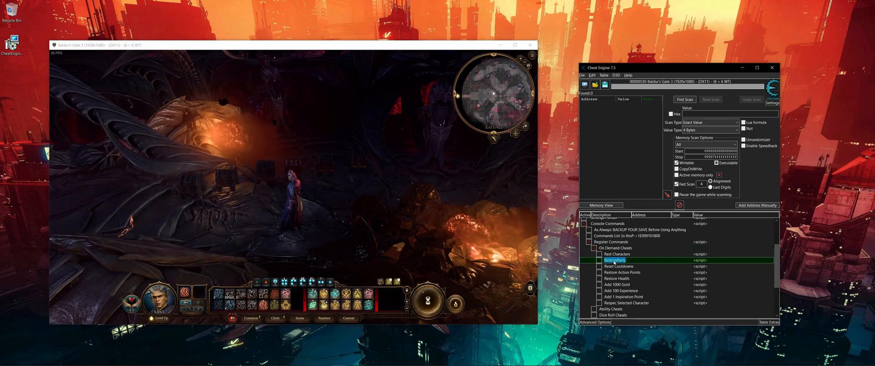
pyautogui.click(617, 254)
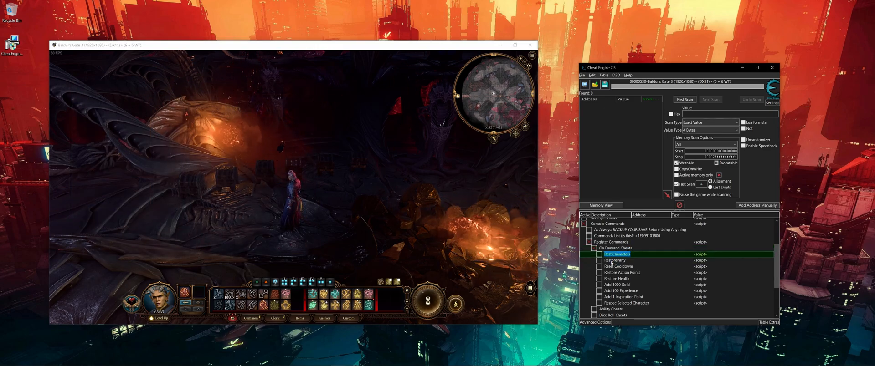
pyautogui.click(613, 261)
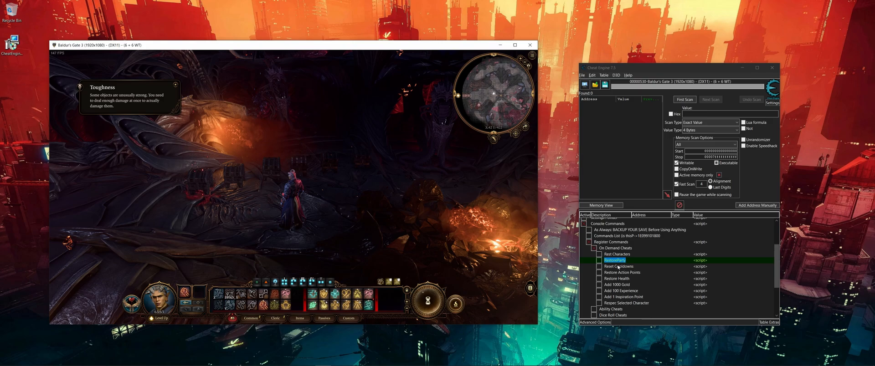
pyautogui.click(616, 285)
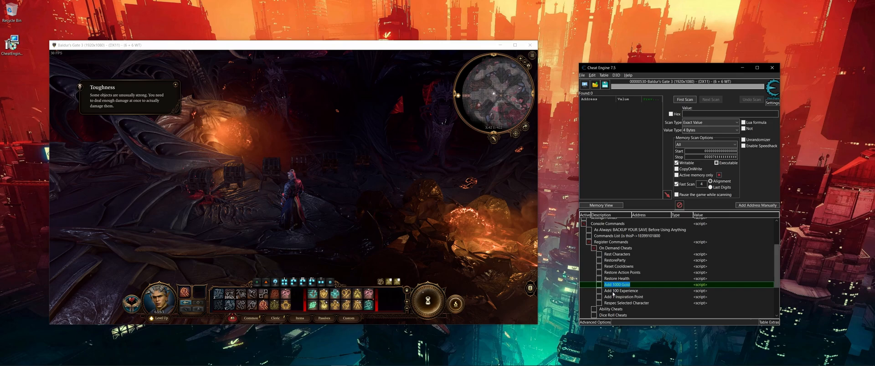
pyautogui.click(620, 291)
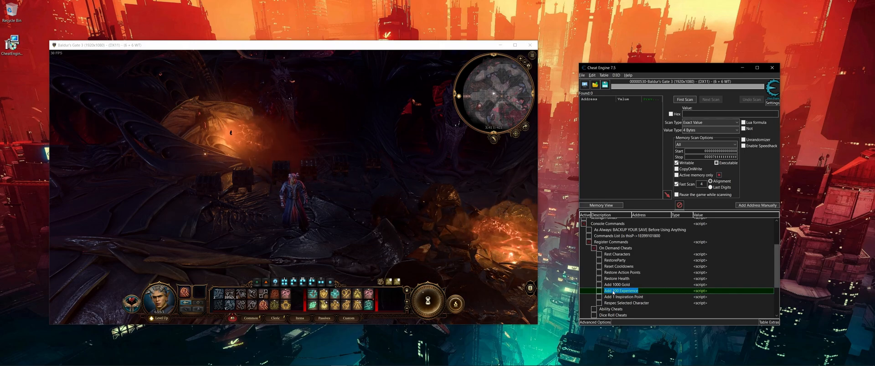
# Edit and confirm the Add 100 Experience script, then collapse On Demand Cheats
pyautogui.doubleClick(621, 291)
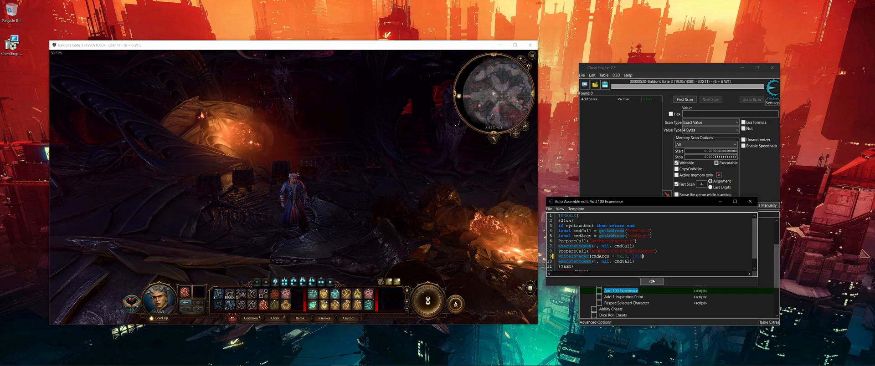
pyautogui.click(650, 281)
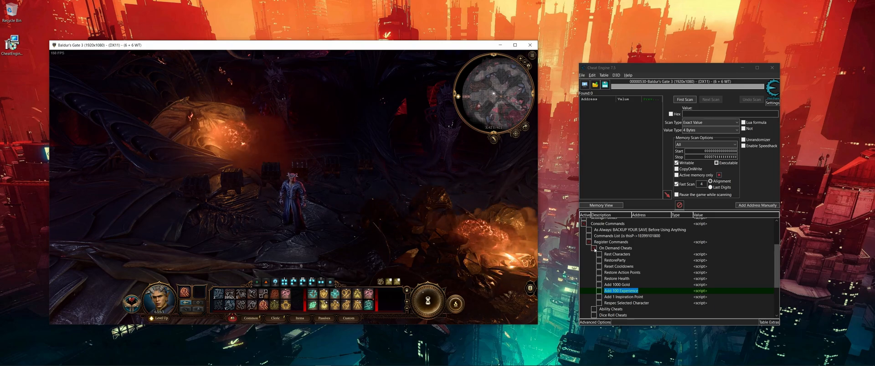
pyautogui.click(595, 248)
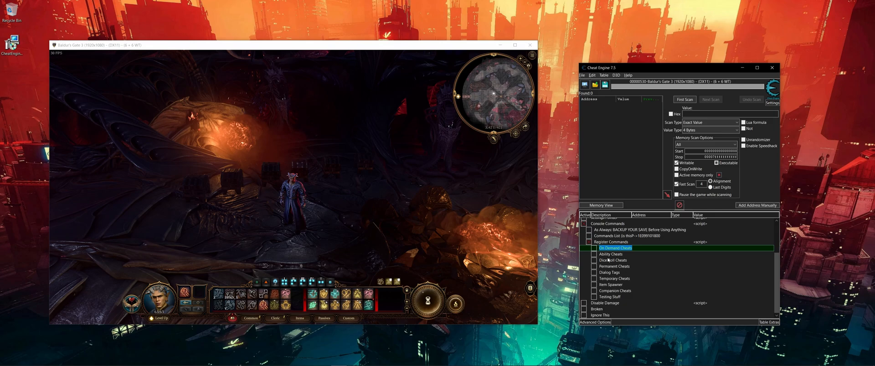